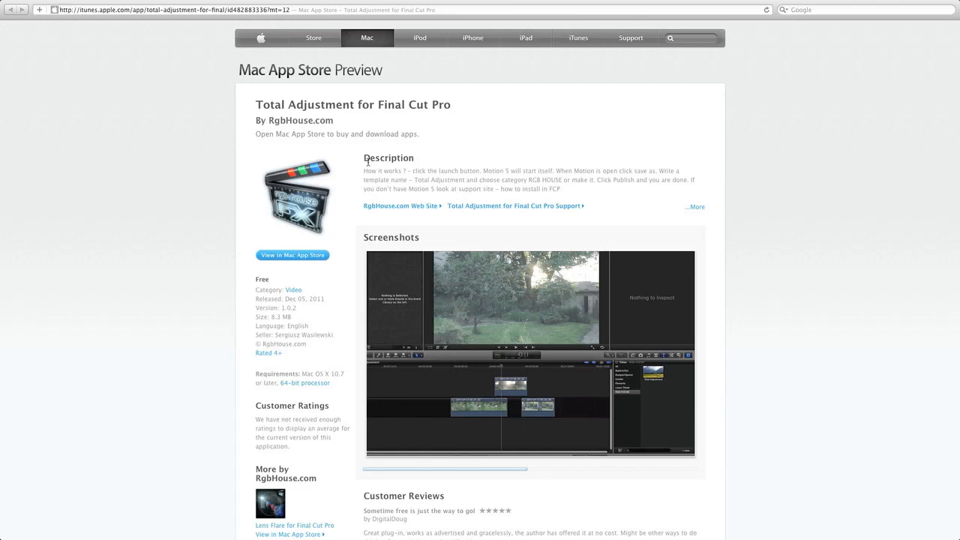
pyautogui.moveTo(354, 162)
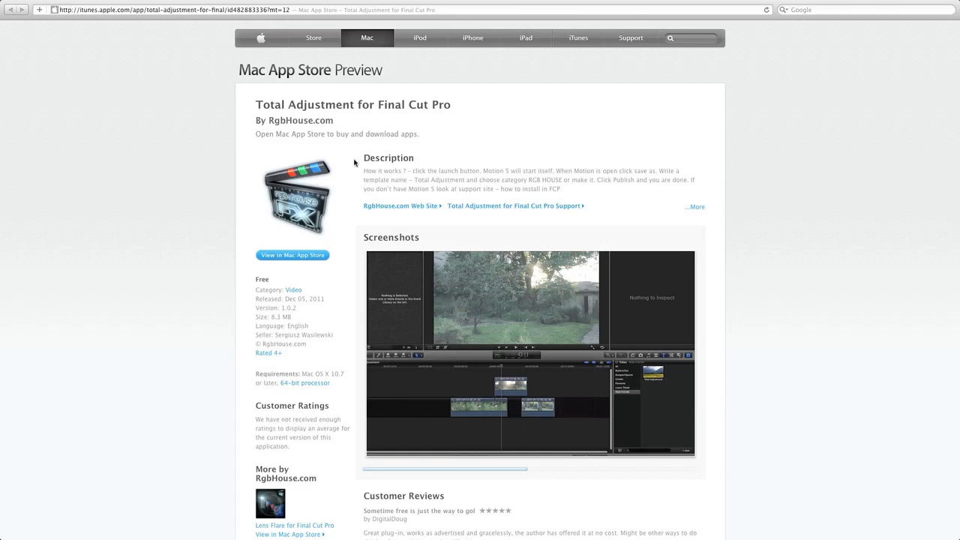
pyautogui.moveTo(258, 288)
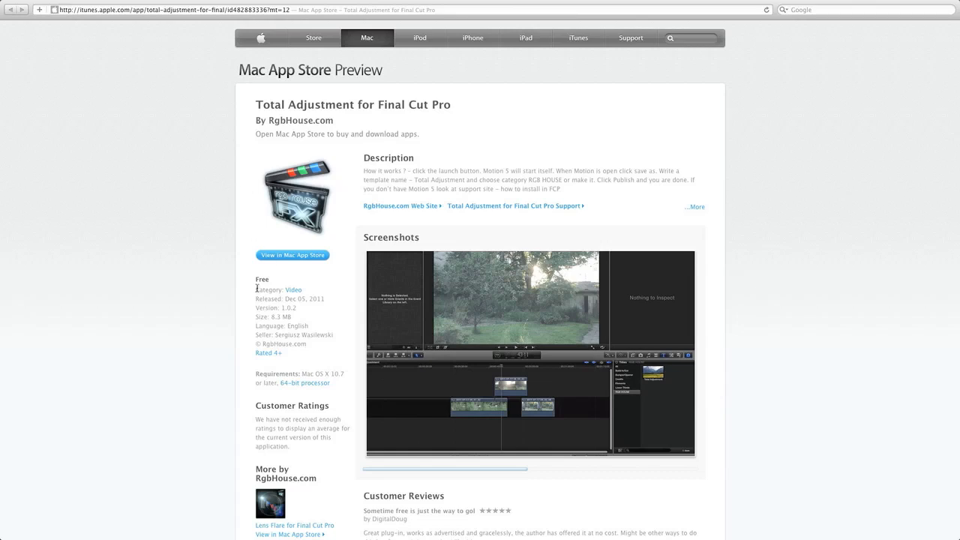
pyautogui.moveTo(160, 228)
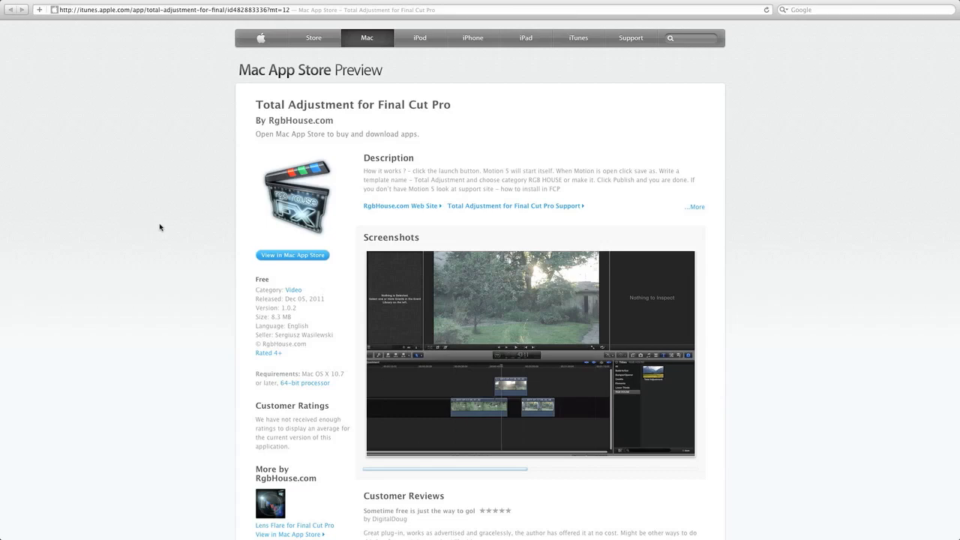
pyautogui.moveTo(255, 291)
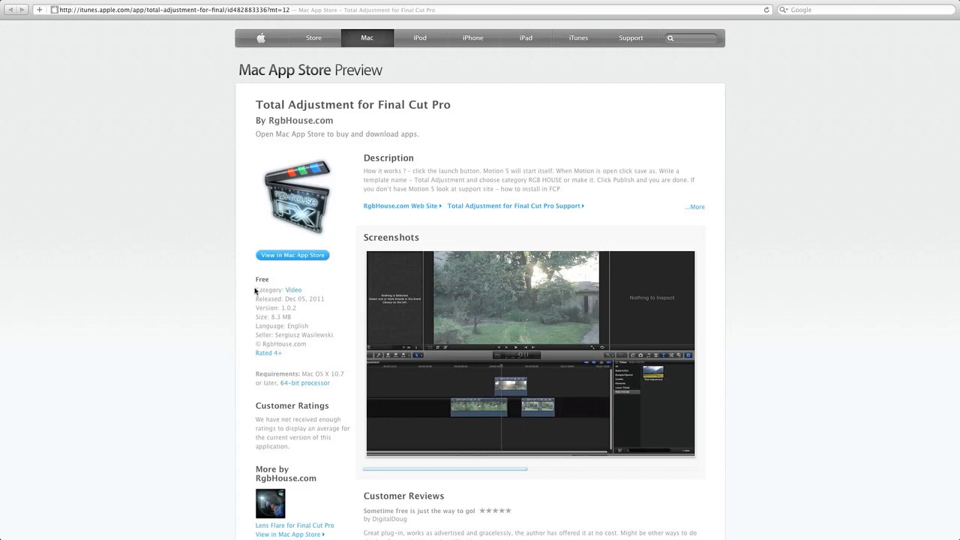
pyautogui.moveTo(419, 378)
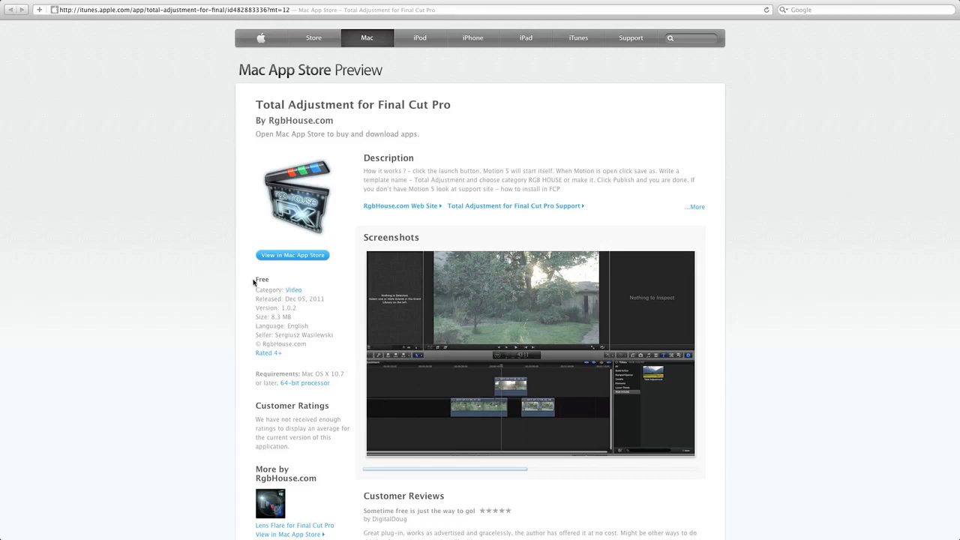
pyautogui.moveTo(216, 267)
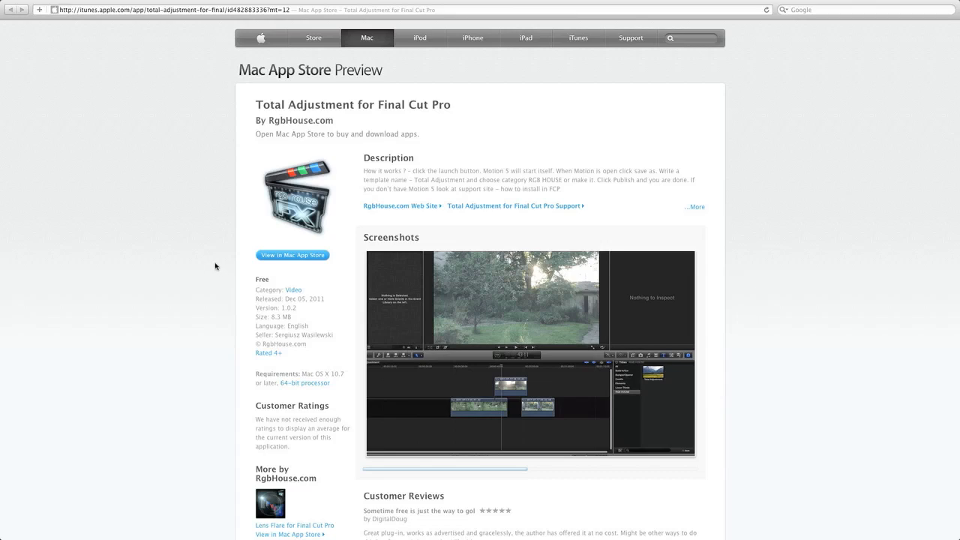
pyautogui.moveTo(369, 322)
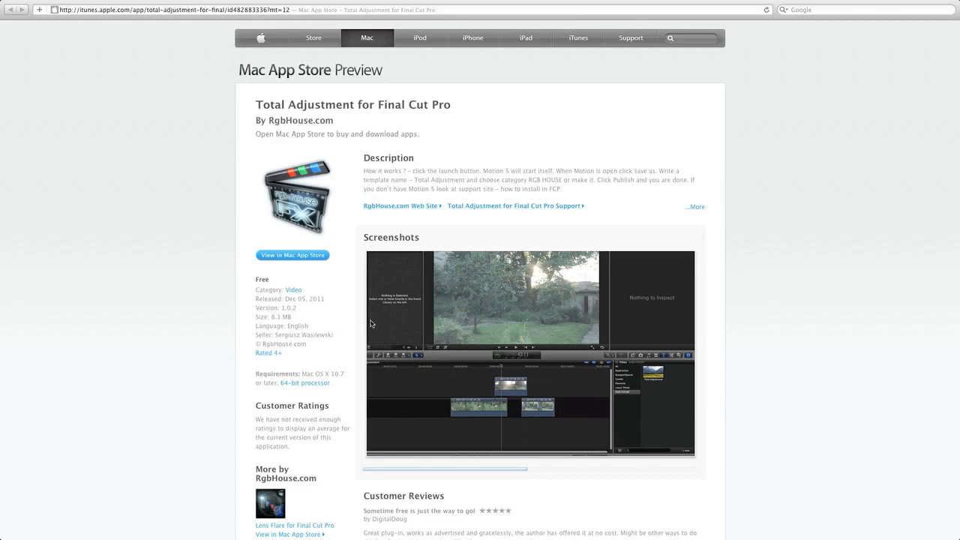
pyautogui.moveTo(252, 210)
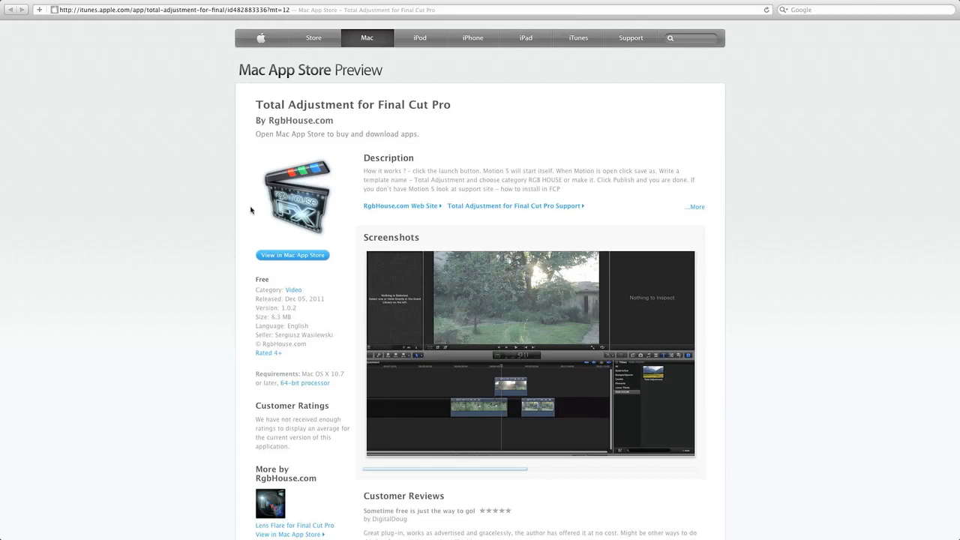
pyautogui.moveTo(268, 258)
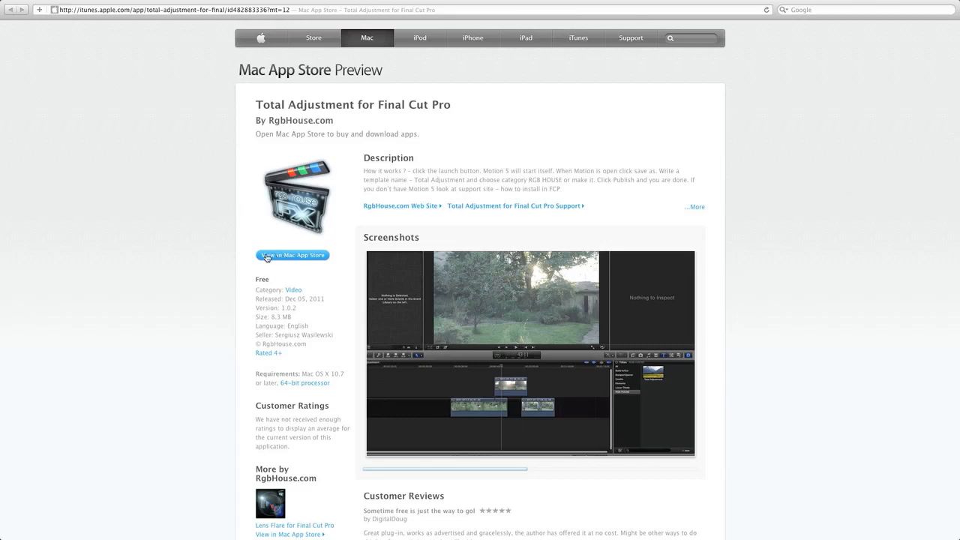
pyautogui.moveTo(281, 267)
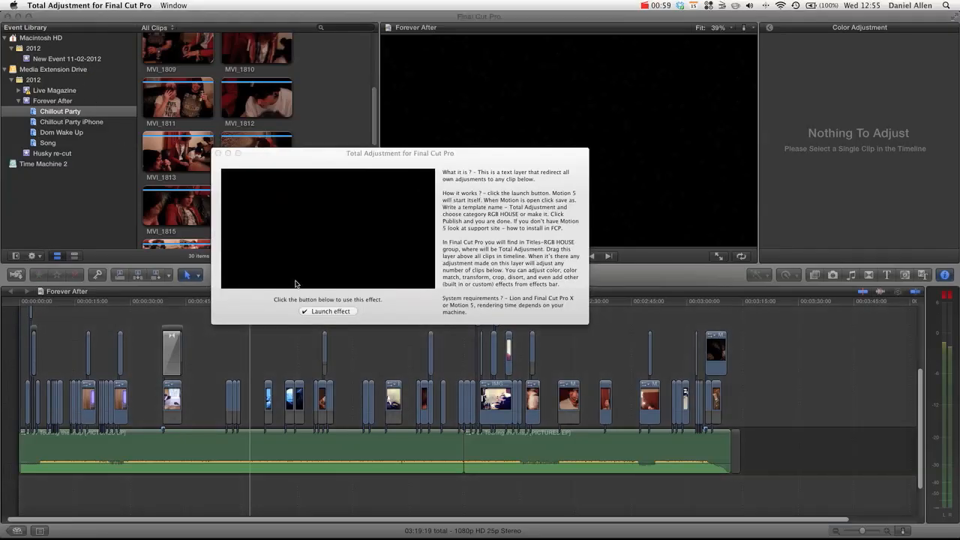
# Play the Total Adjustment preview and launch its effect template in Motion
pyautogui.moveTo(399, 153); pyautogui.dragTo(465, 204)
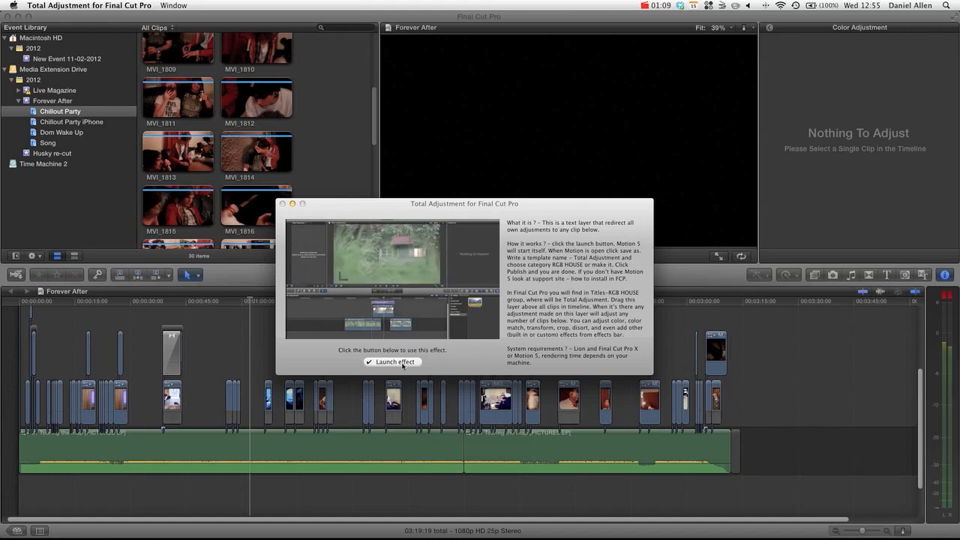
pyautogui.click(391, 362)
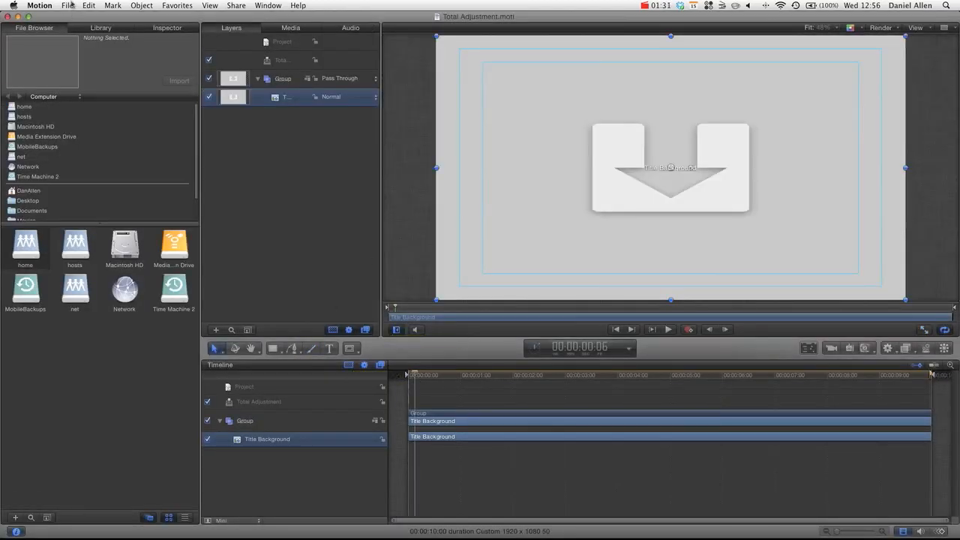
# Start publishing the Motion project as a title template named Total Adjustment
pyautogui.click(66, 6)
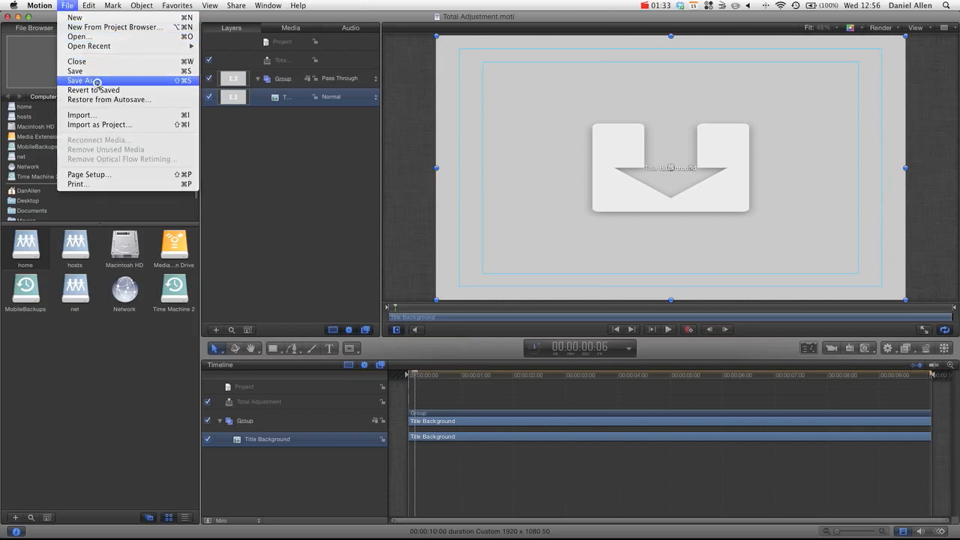
pyautogui.click(81, 81)
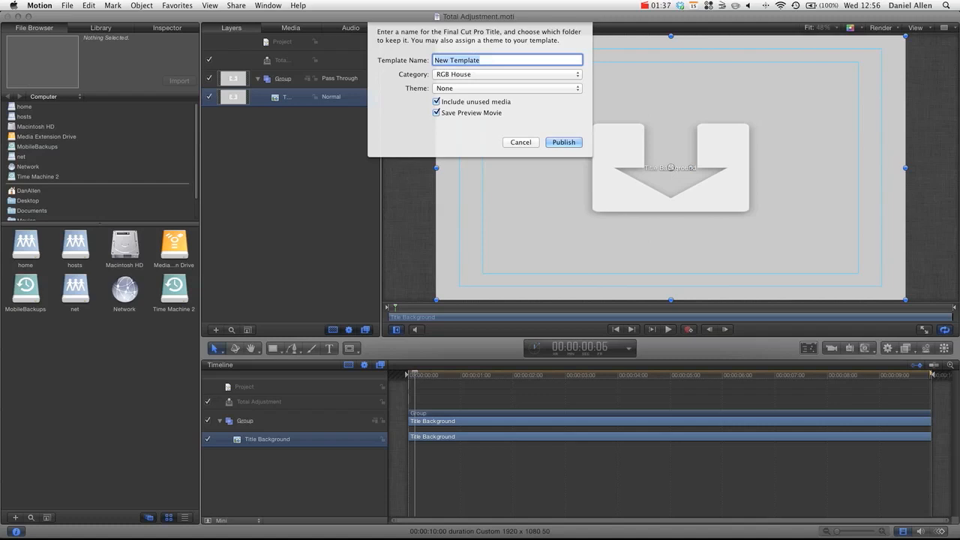
pyautogui.write('Total Adjustment')
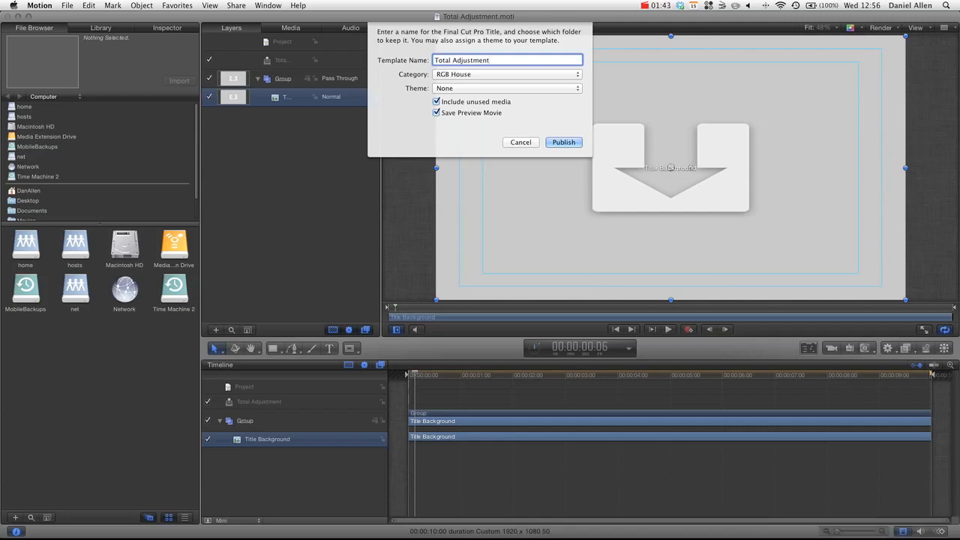
# Try a New Category, cancel it, and keep the RGB House category for publishing
pyautogui.click(507, 73)
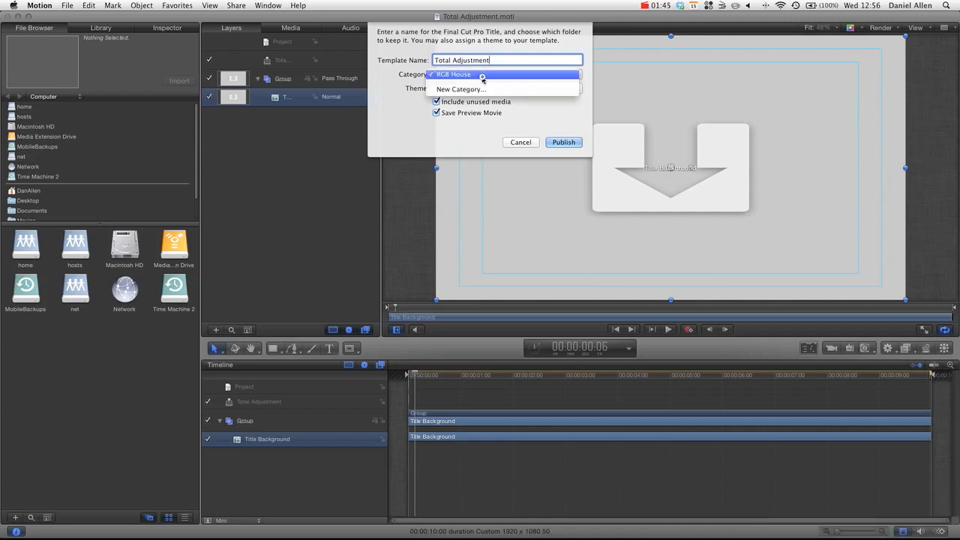
pyautogui.moveTo(460, 88)
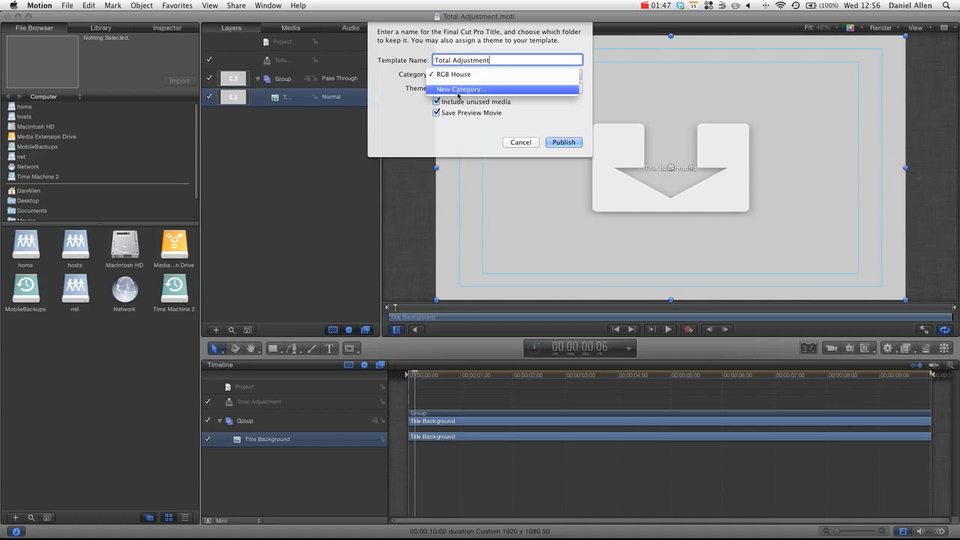
pyautogui.click(459, 88)
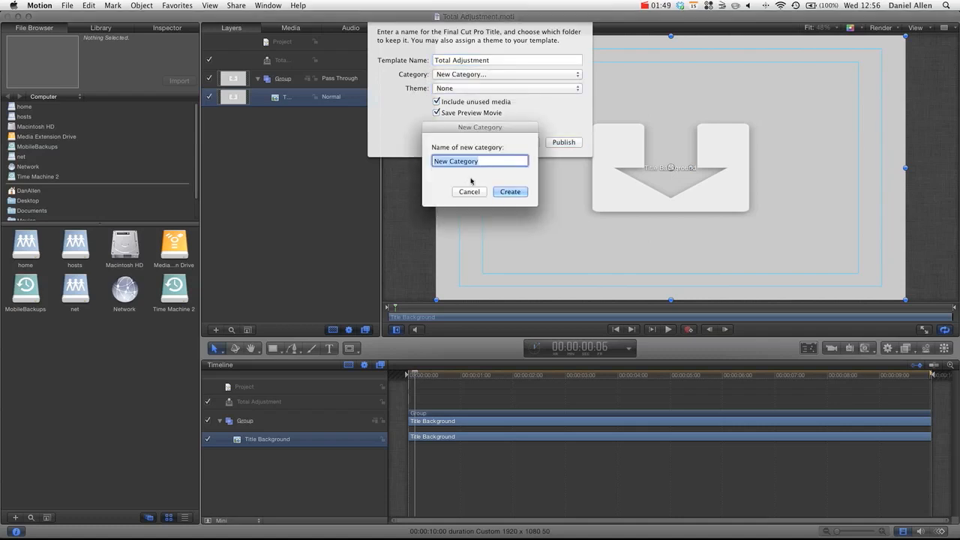
pyautogui.click(468, 192)
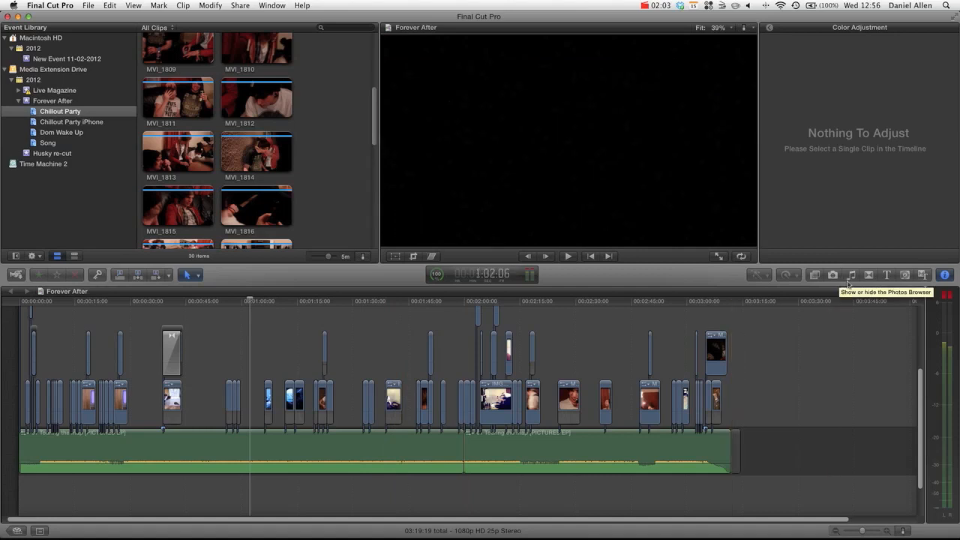
pyautogui.moveTo(889, 275)
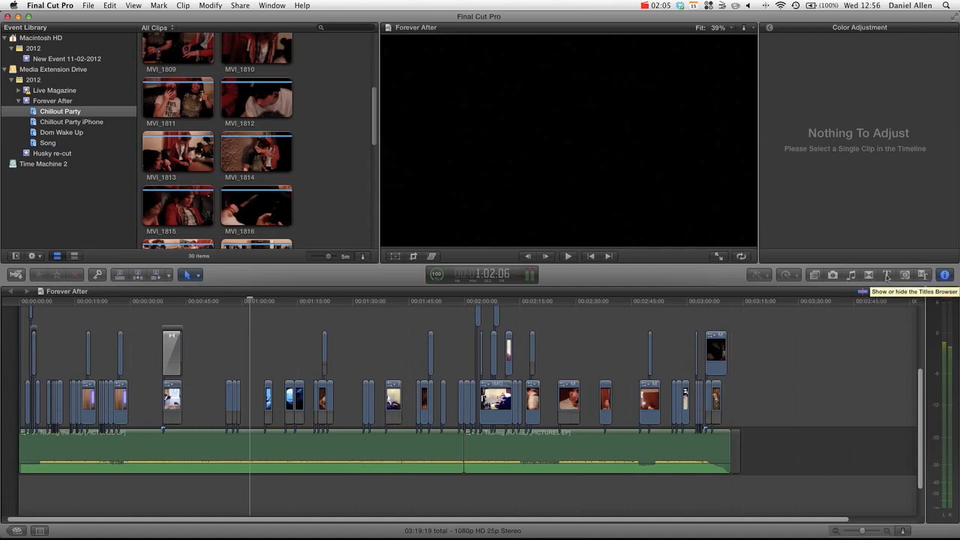
# Show the Titles browser filtered to the RGB House category
pyautogui.click(887, 275)
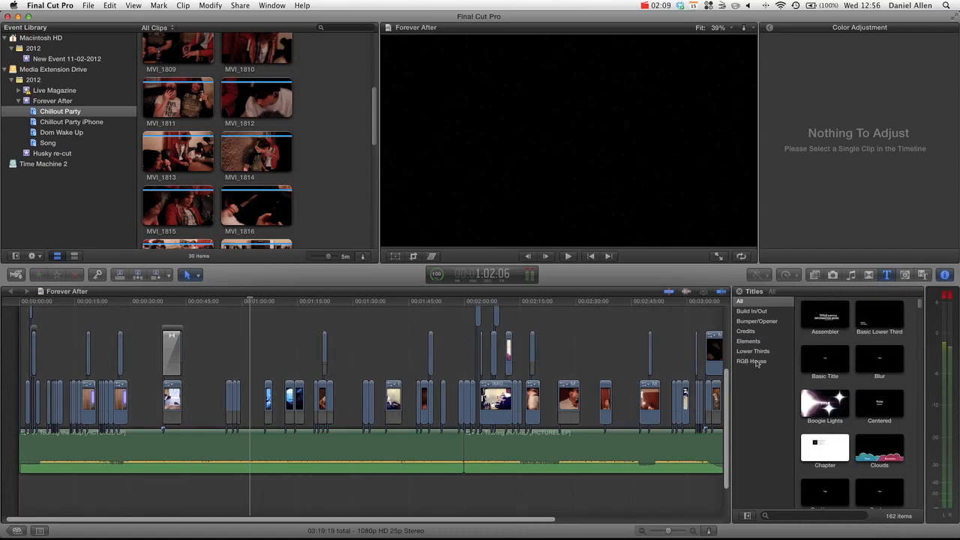
pyautogui.click(750, 360)
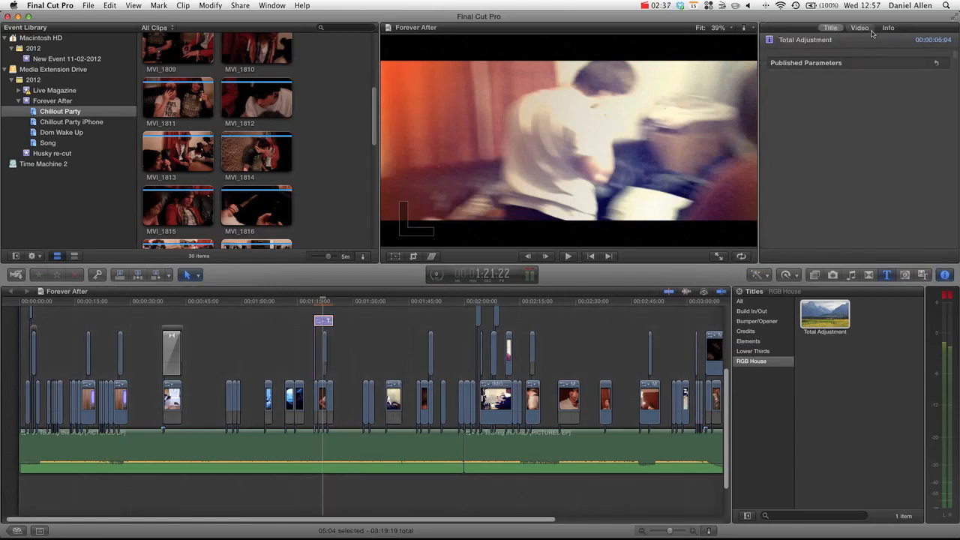
# Show the title's Video inspector and its Color Correction board controls
pyautogui.click(860, 27)
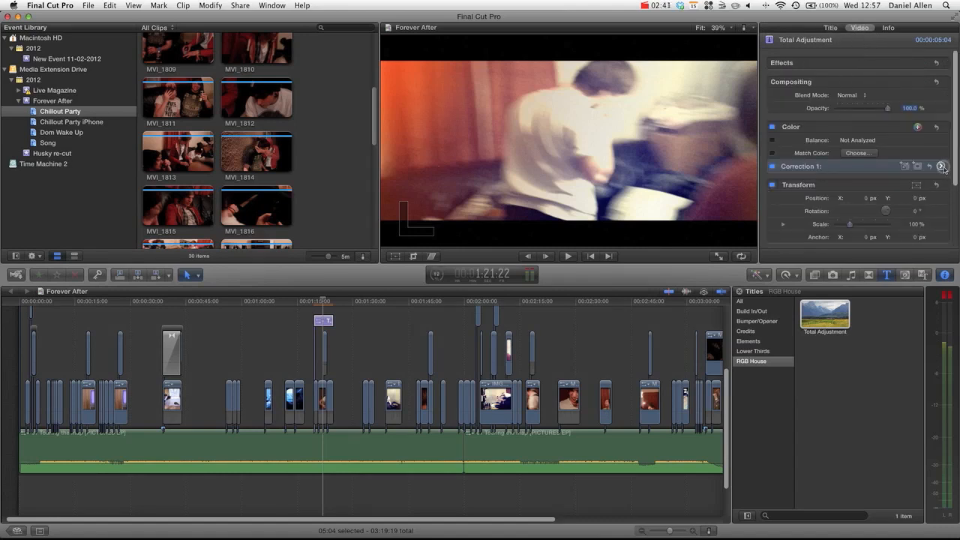
pyautogui.click(943, 165)
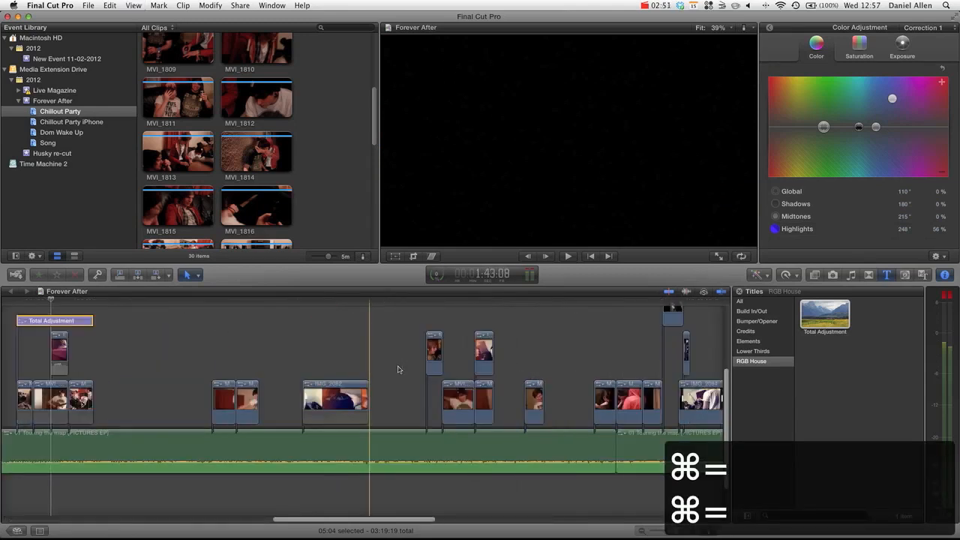
# Zoom the timeline and extend the Total Adjustment title's right edge over more clips
pyautogui.press('cmd+=')
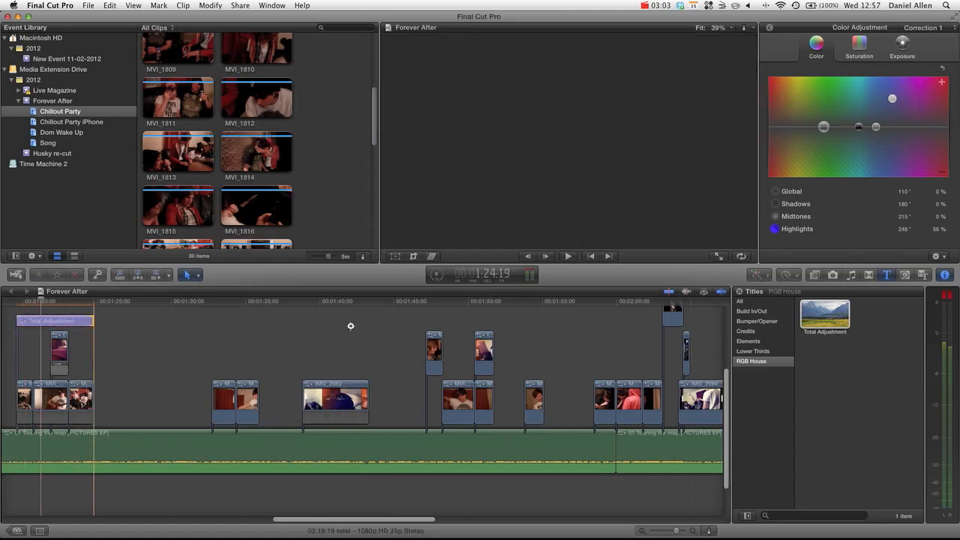
pyautogui.moveTo(97, 321); pyautogui.dragTo(327, 321)
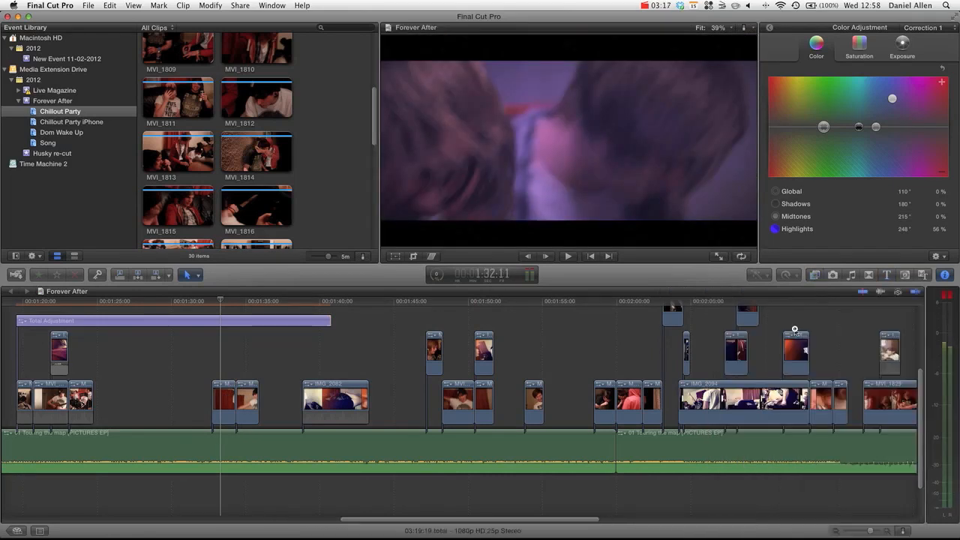
# Show the video Effects browser and park the playhead near the title's start
pyautogui.click(813, 275)
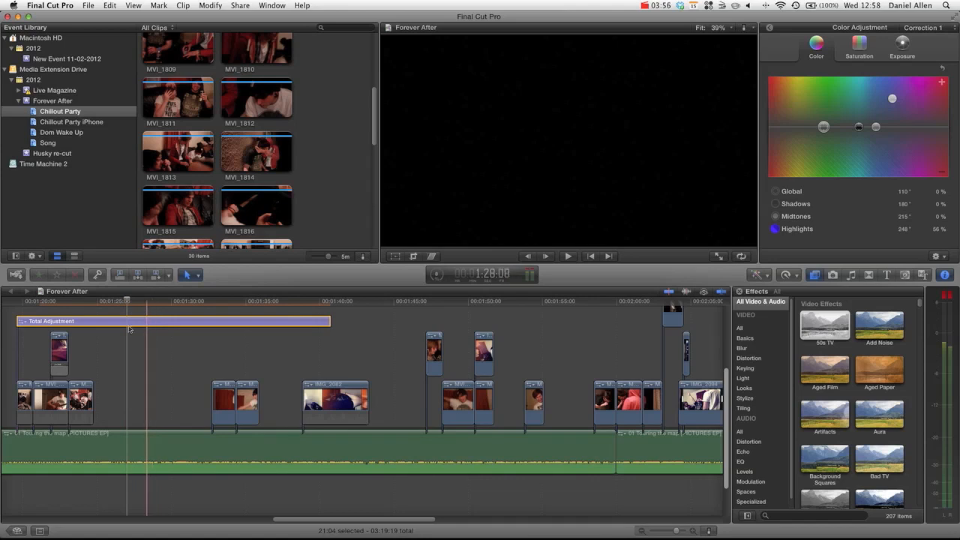
pyautogui.click(102, 322)
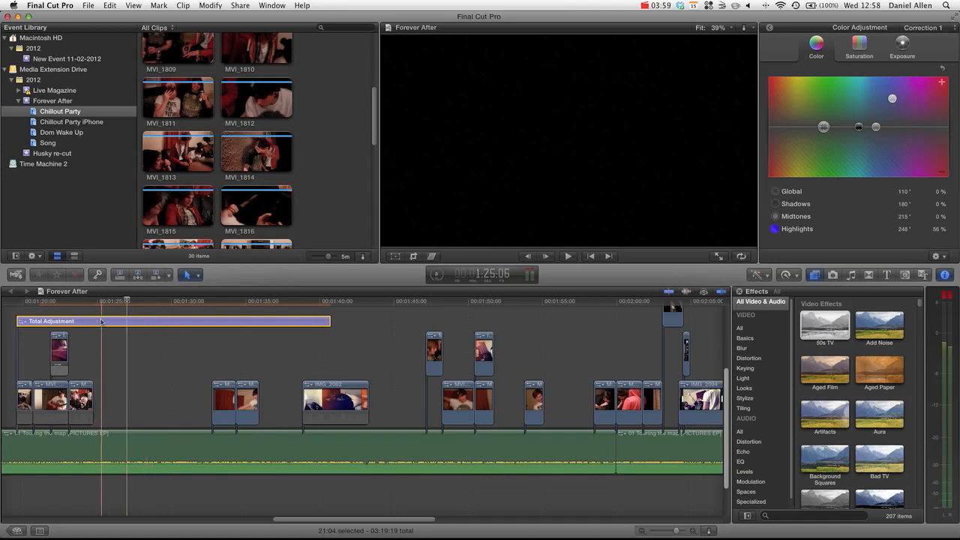